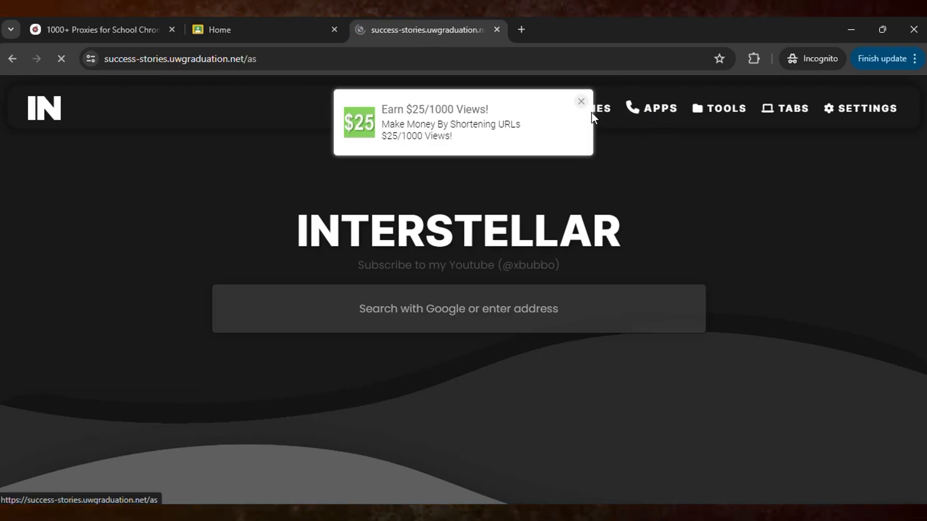
- Open Interstellar's Apps page and scroll through tiles like Amazon, Canva and Chess.com
click(581, 101)
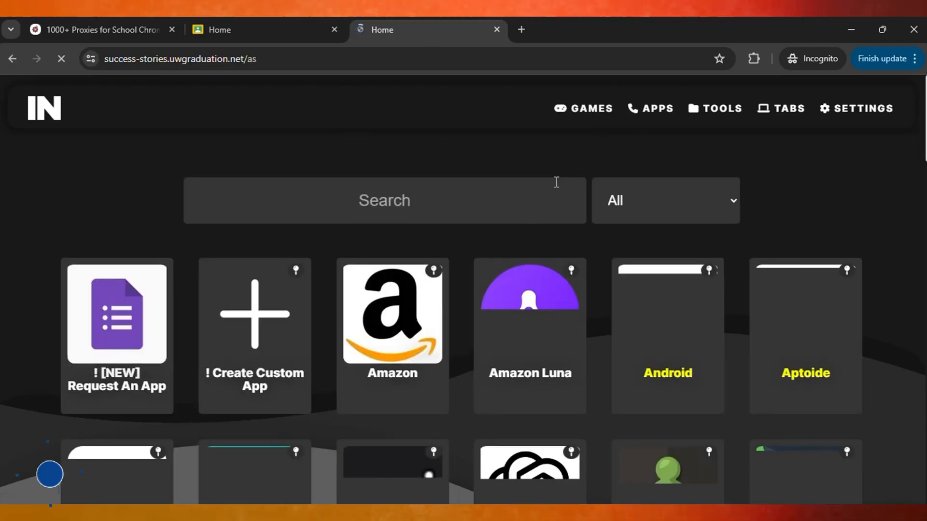
scroll(down, 3)
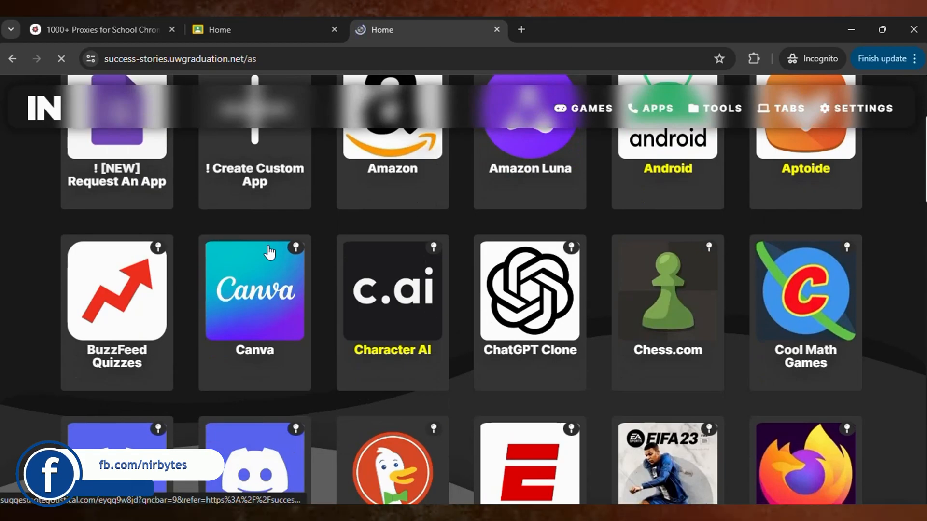
scroll(down, 3)
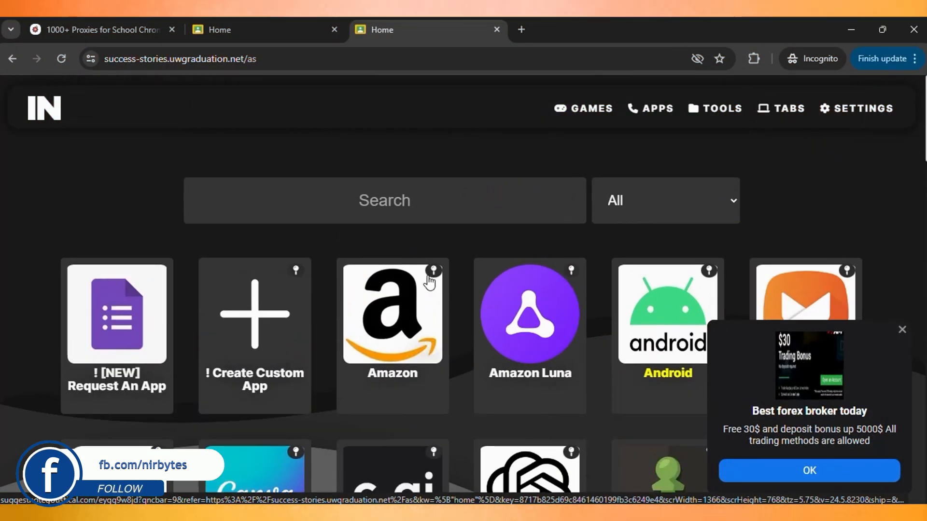
scroll(down, 3)
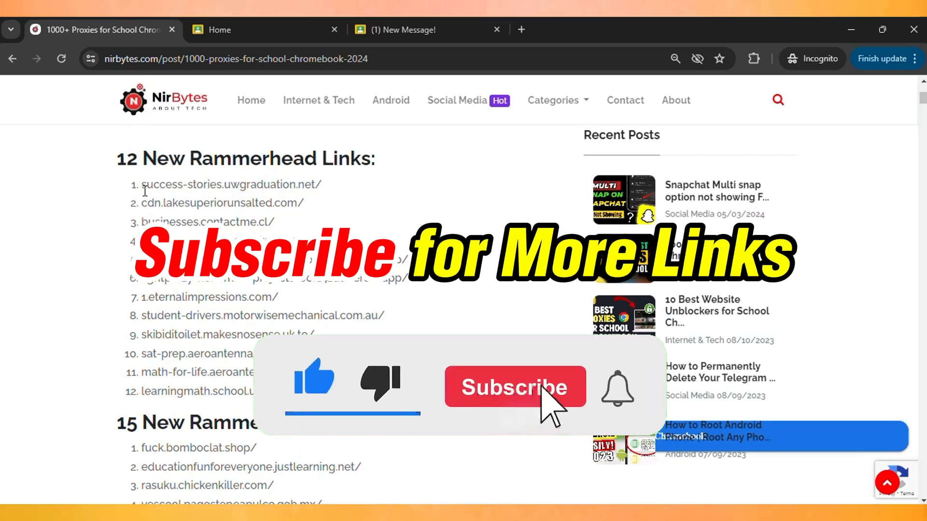
- Bring up the NirBytes post's list of 12 new Rammerhead proxy links
click(513, 387)
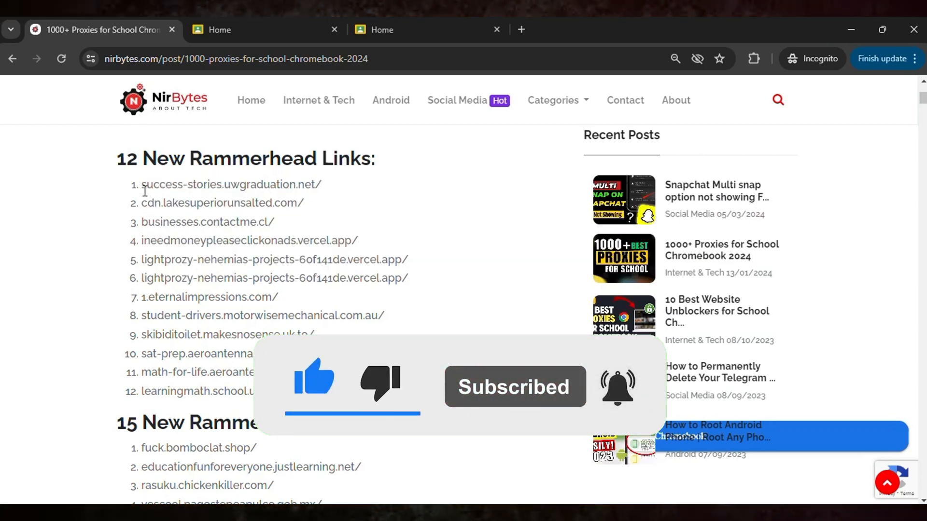